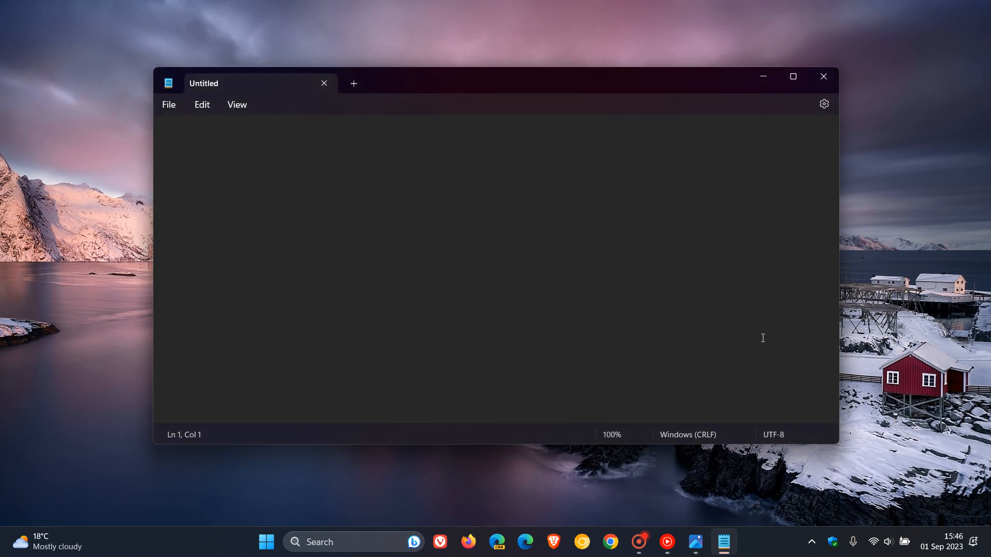
pyautogui.moveTo(616, 337)
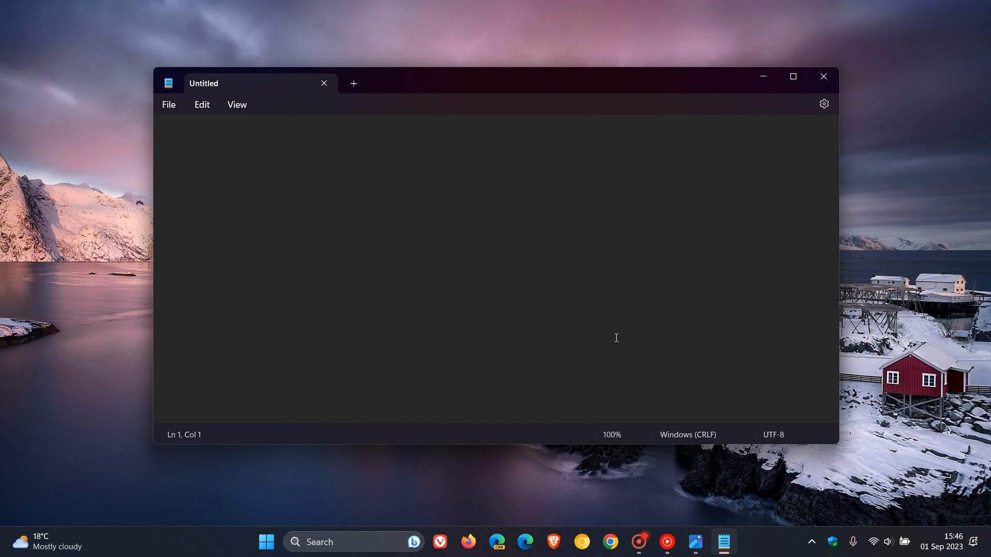
pyautogui.moveTo(631, 241)
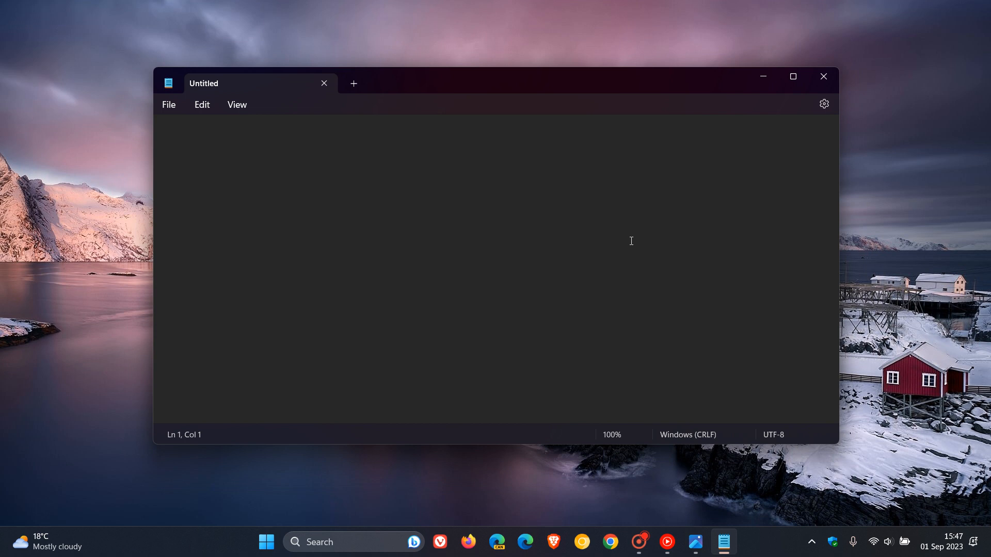
pyautogui.moveTo(682, 233)
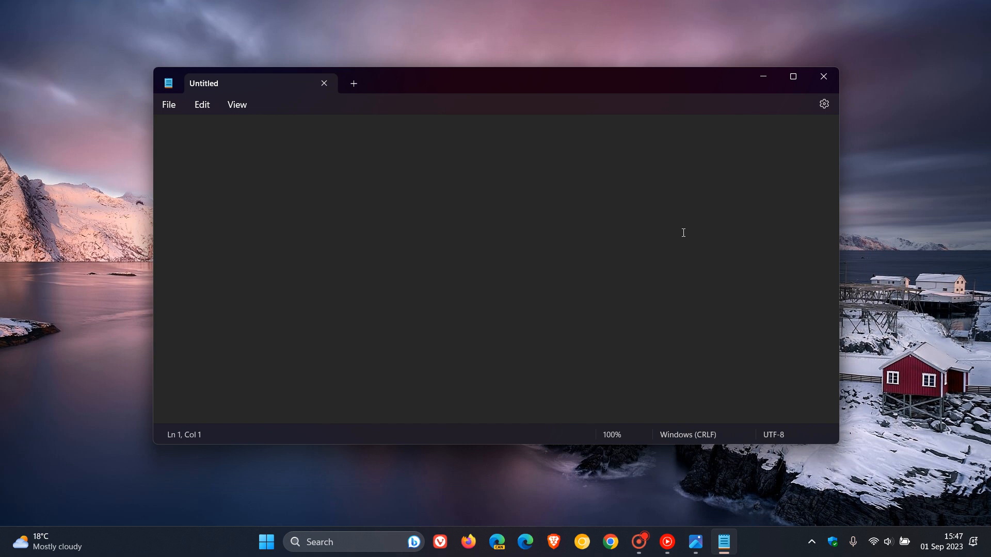
pyautogui.moveTo(629, 240)
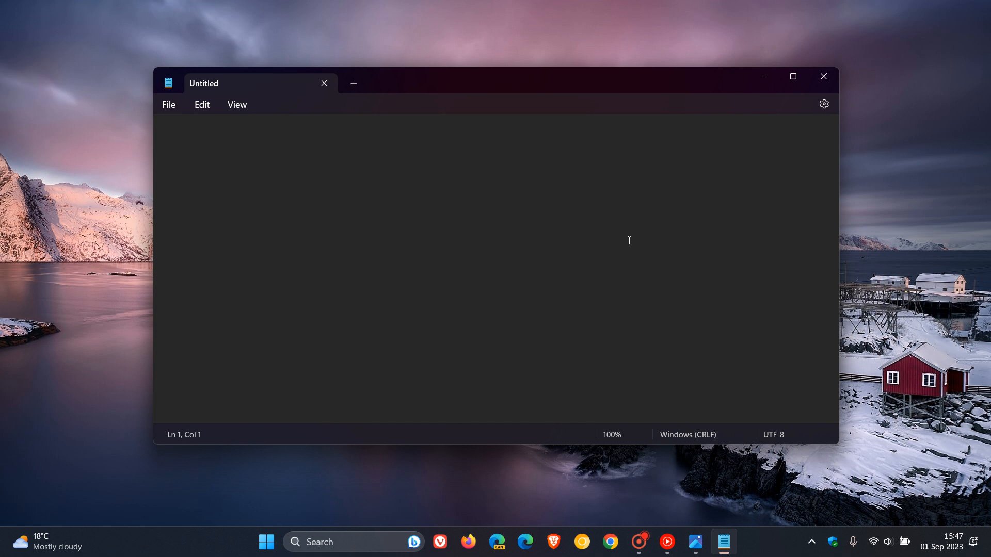
pyautogui.moveTo(406, 194)
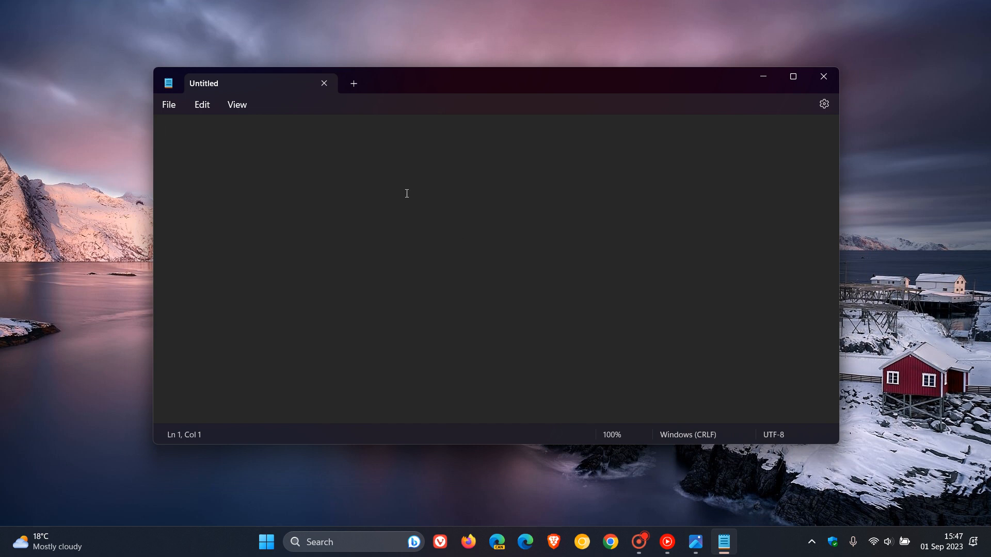
# Type 'abc' in the blank note, then cancel the save prompt on closing to keep it open
pyautogui.write('abc')
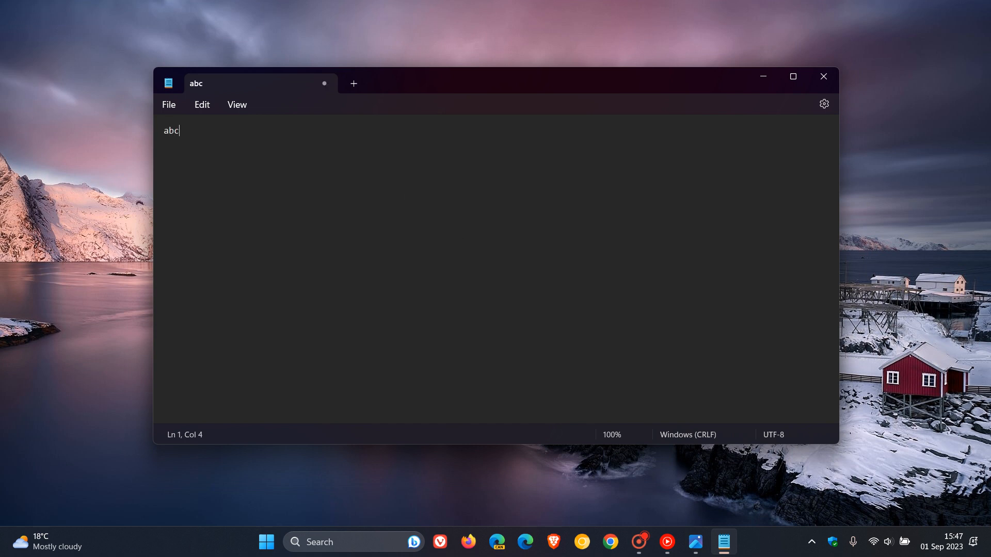
pyautogui.moveTo(205, 122)
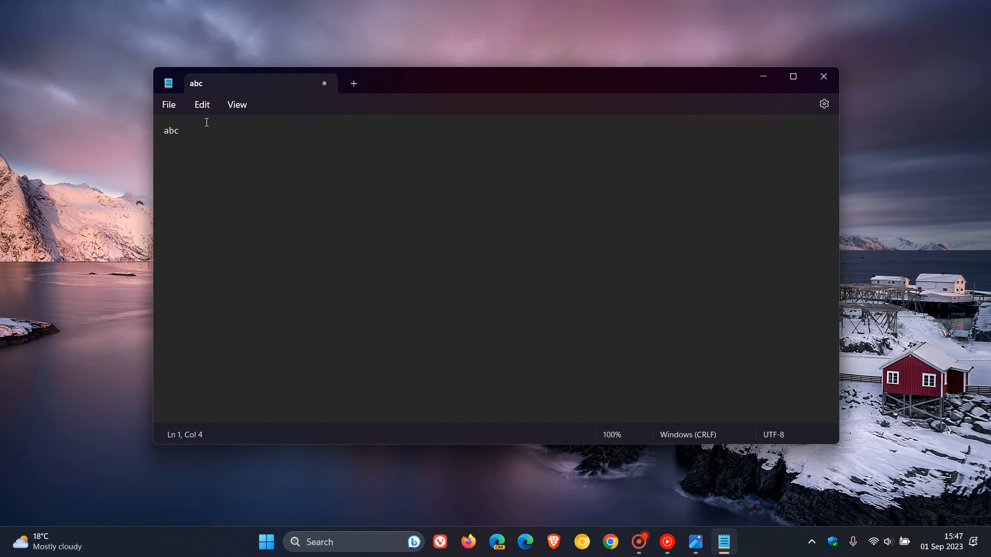
pyautogui.click(168, 104)
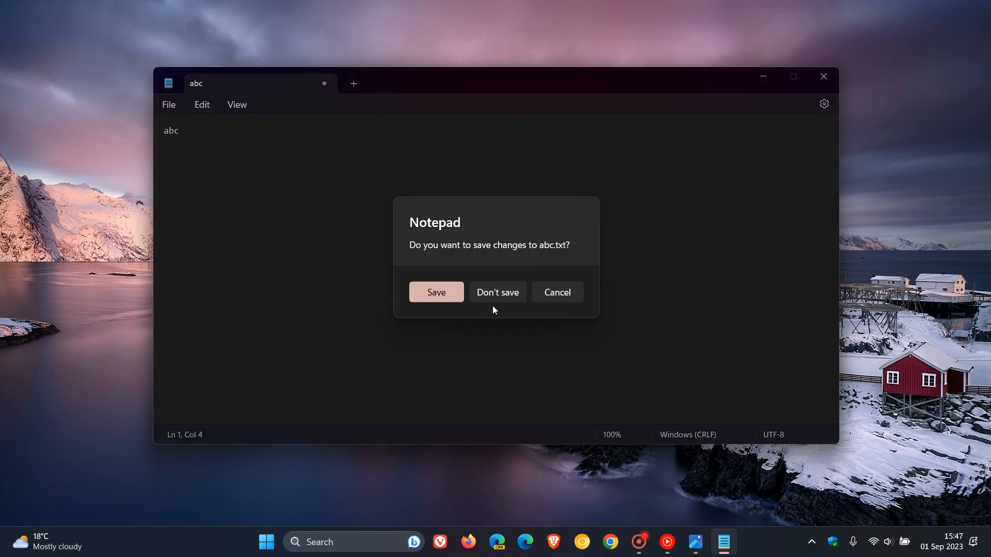
pyautogui.moveTo(557, 293)
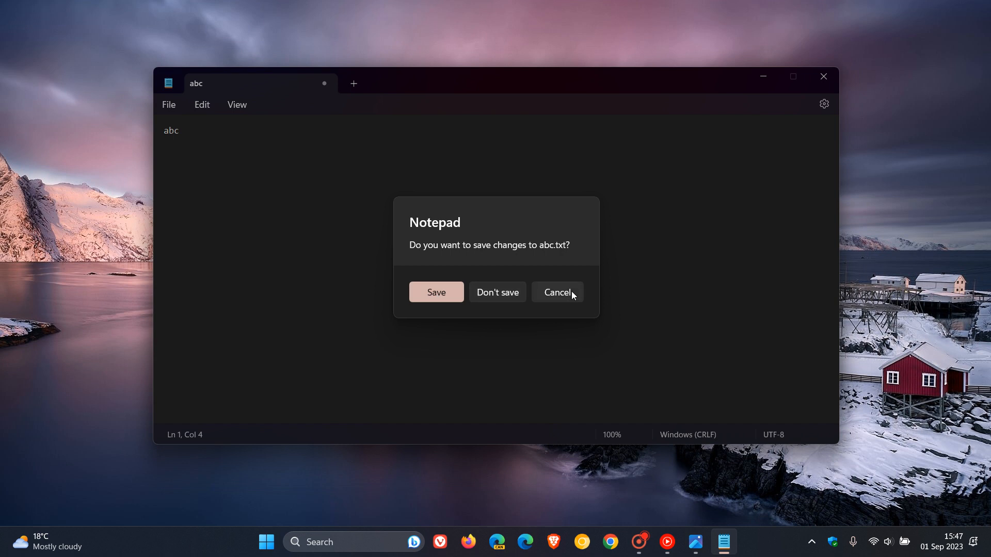
pyautogui.click(557, 292)
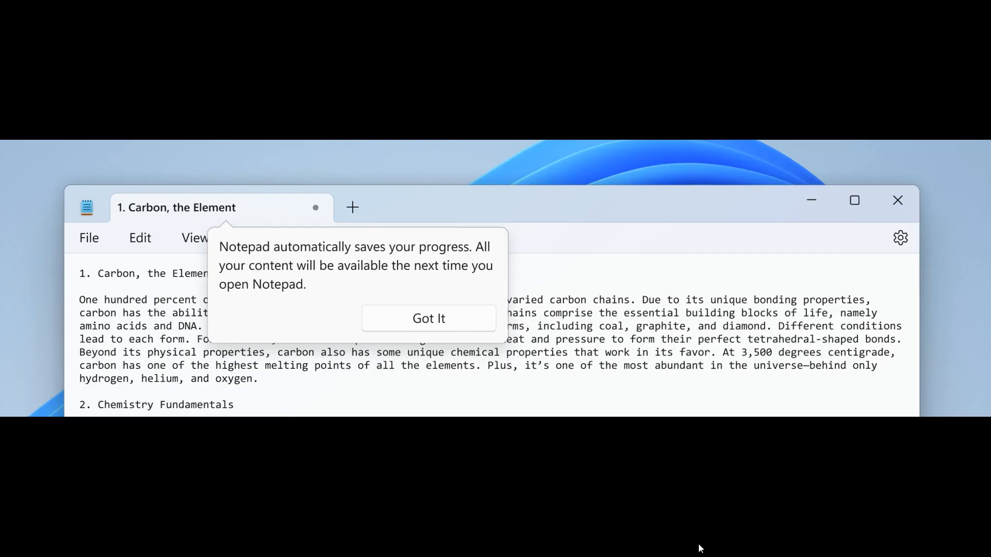
pyautogui.moveTo(703, 279)
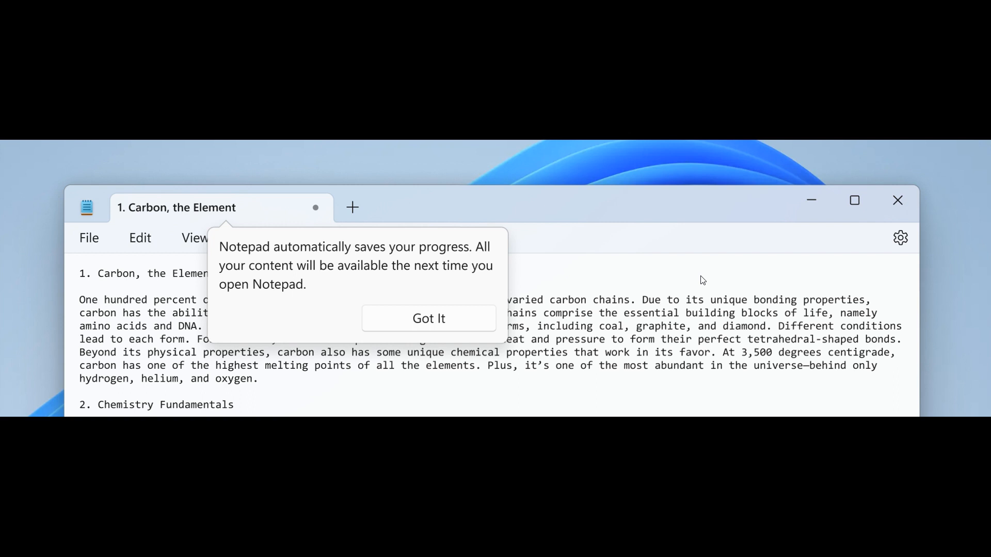
pyautogui.moveTo(707, 274)
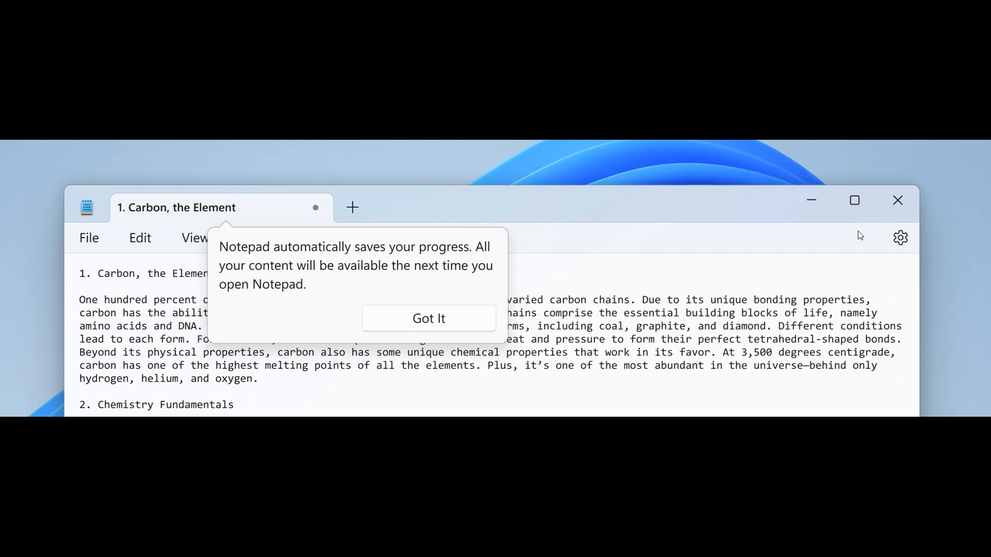
pyautogui.moveTo(887, 247)
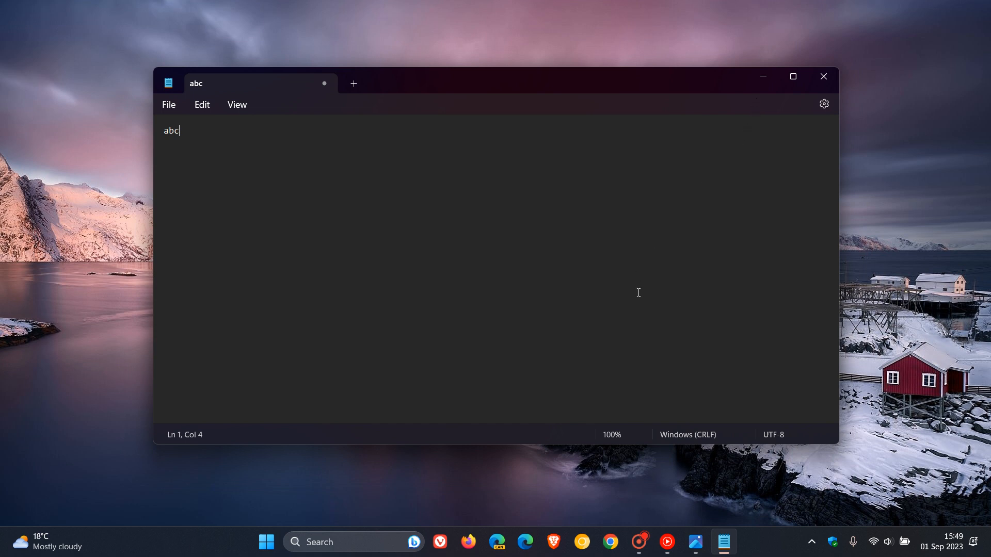
pyautogui.moveTo(605, 213)
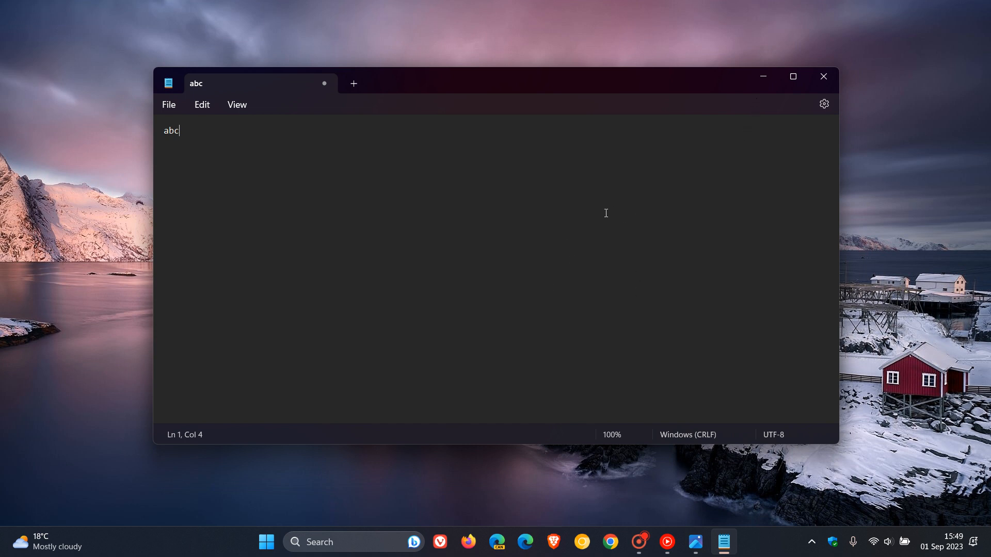